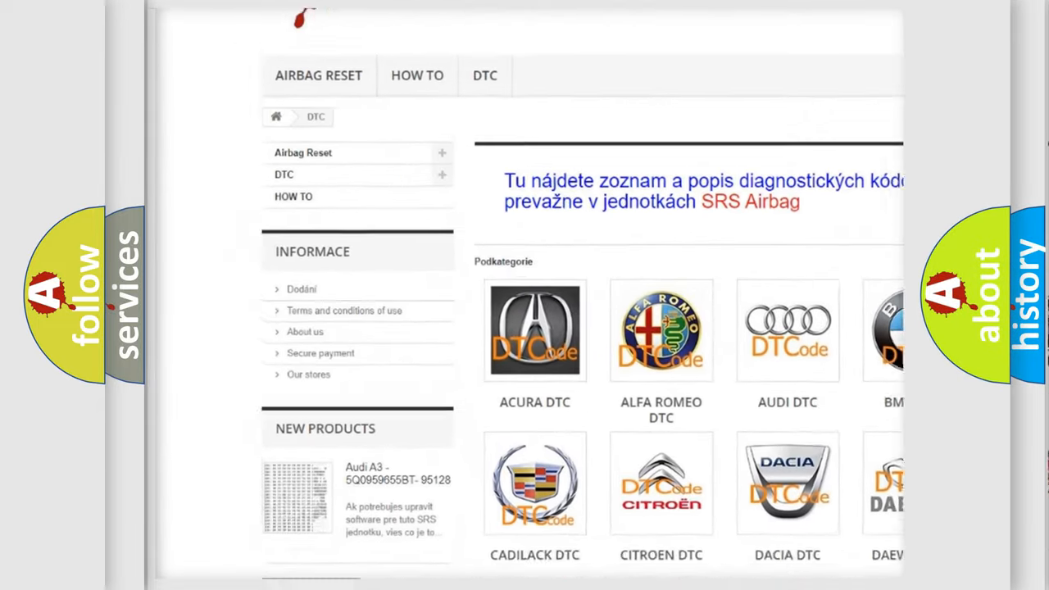
{"action": "scroll", "scroll_direction": "down", "scroll_amount": 3}
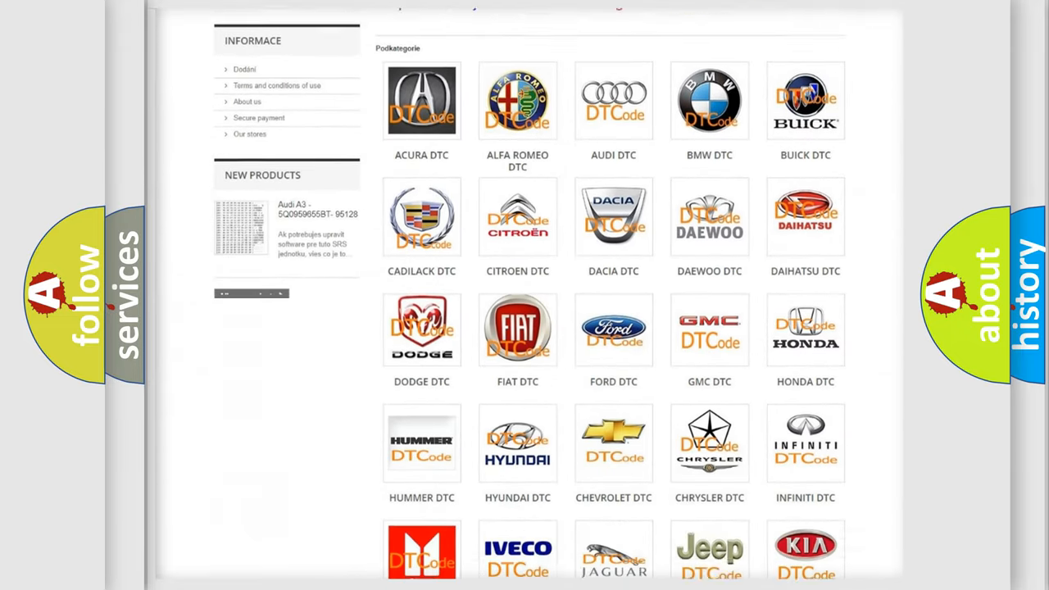
{"action": "scroll", "scroll_direction": "down", "scroll_amount": 3}
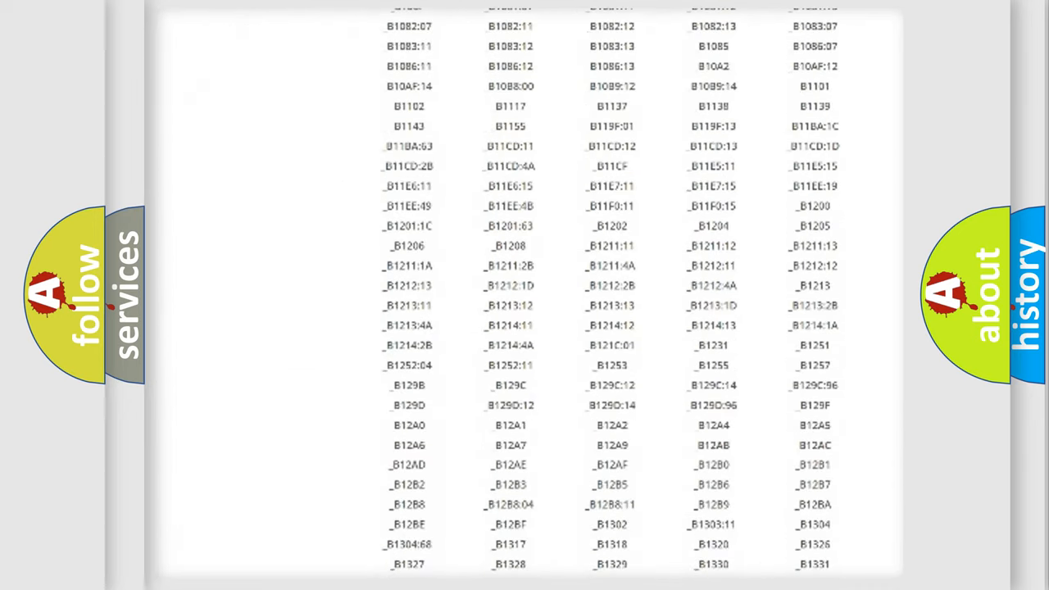
{"action": "scroll", "scroll_direction": "down", "scroll_amount": 3}
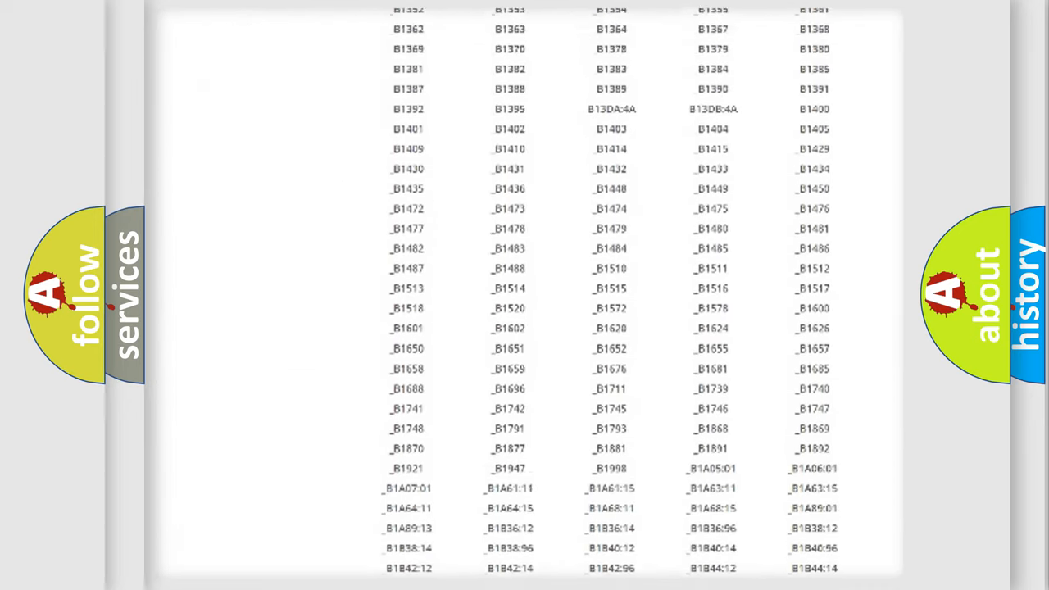